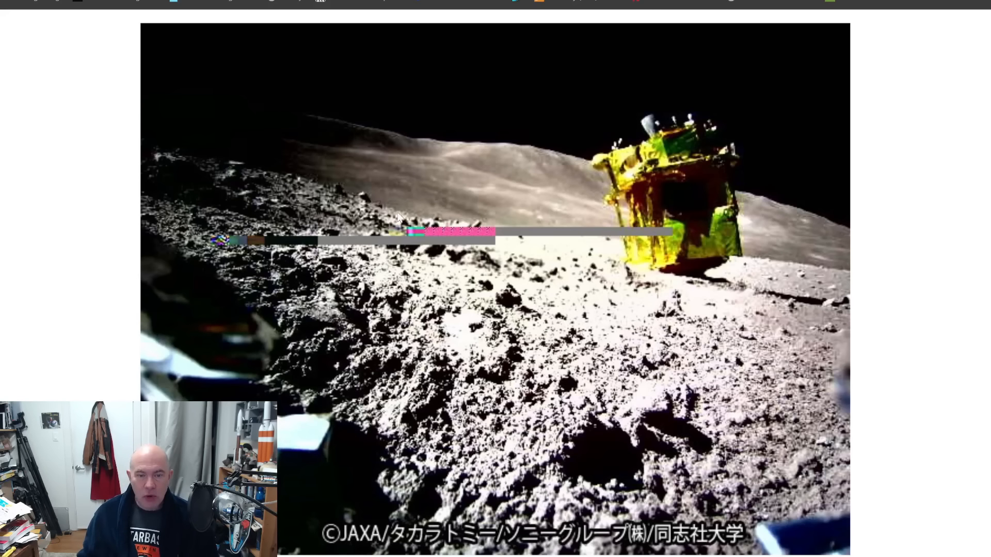
mouse_move(564, 245)
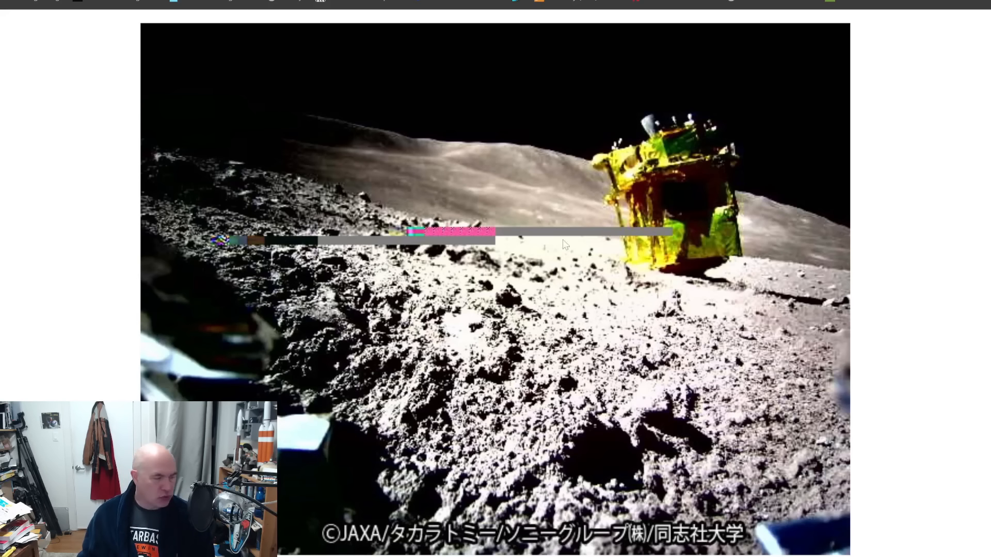
mouse_move(672, 426)
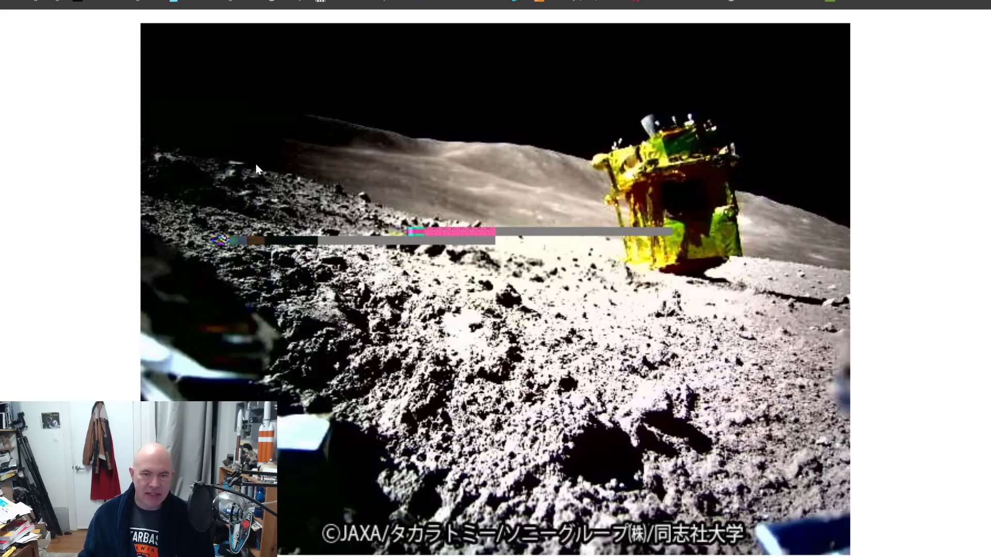
mouse_move(849, 291)
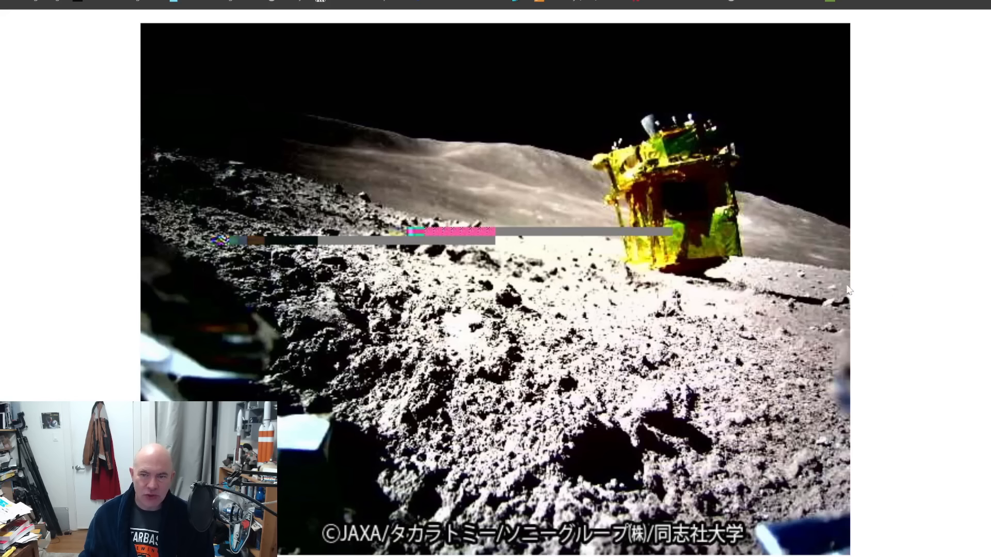
mouse_move(621, 210)
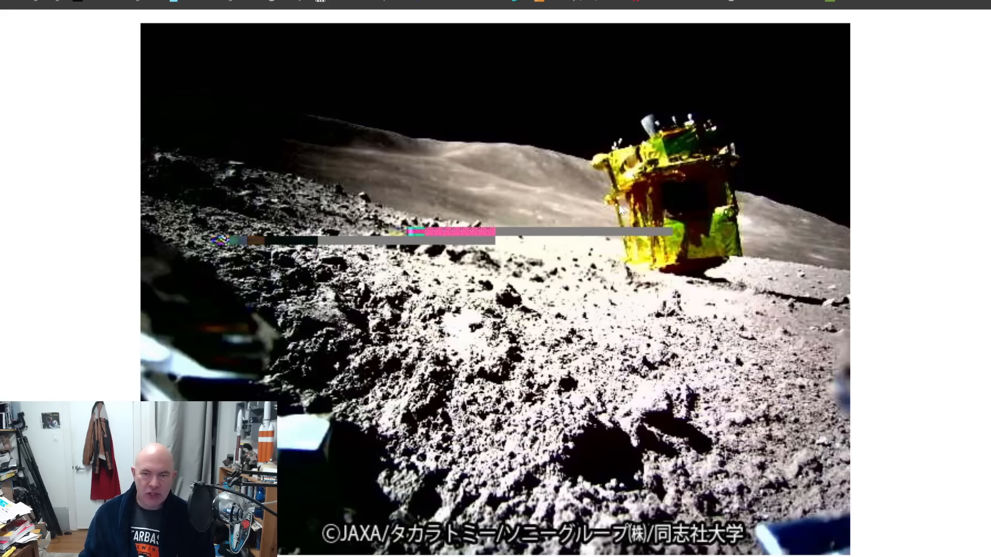
mouse_move(719, 276)
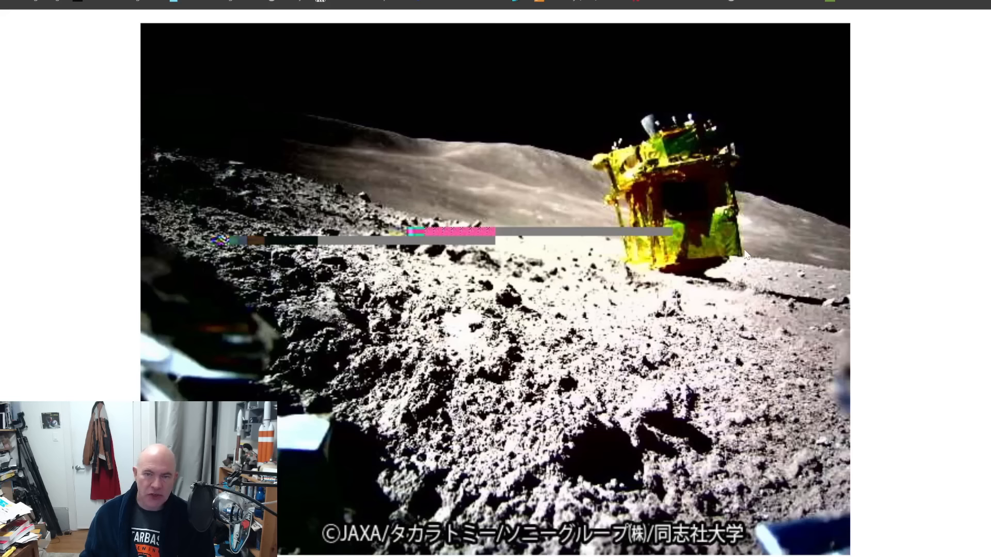
mouse_move(669, 147)
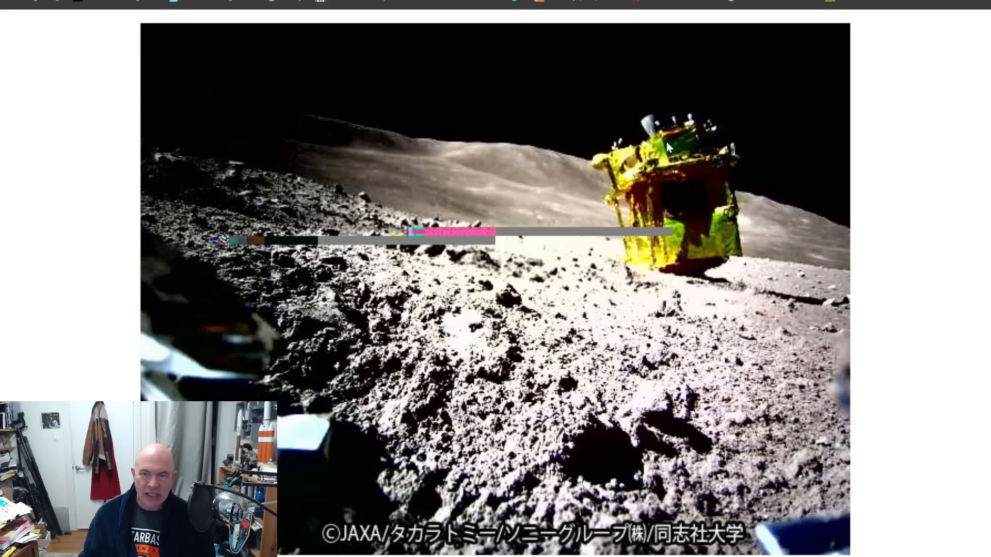
mouse_move(687, 127)
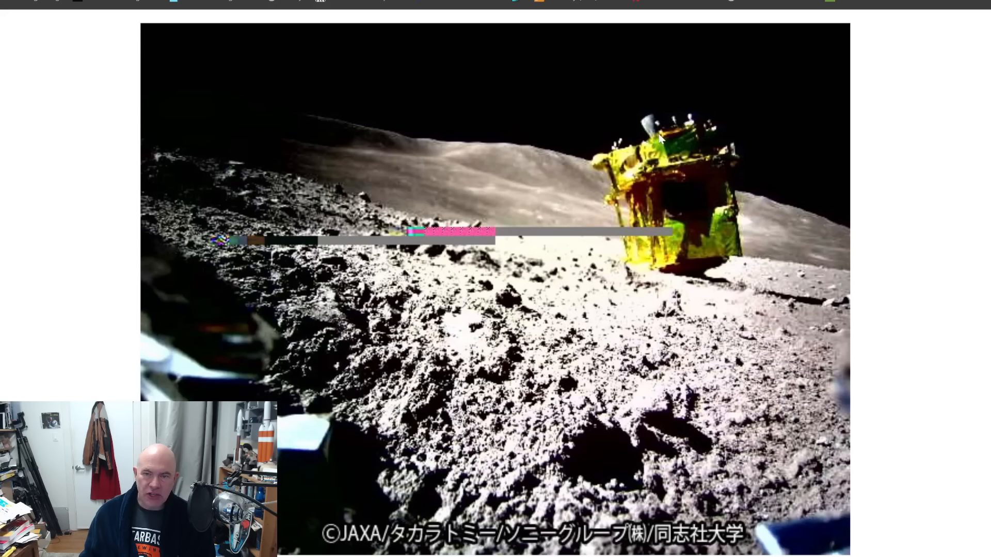
mouse_move(649, 115)
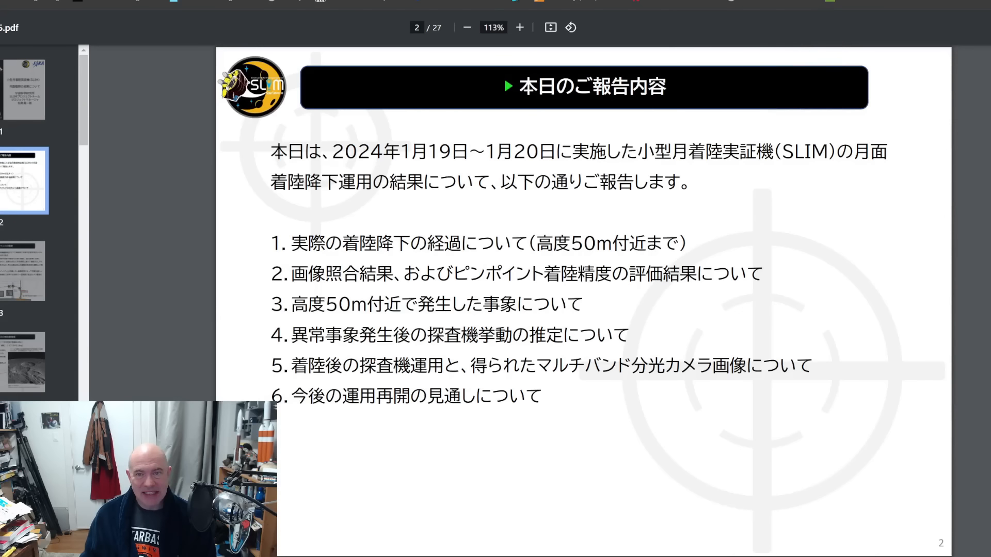
- Switch to the English machine-translated SLIM report tab, open at page 11 on landing accuracy
click(24, 88)
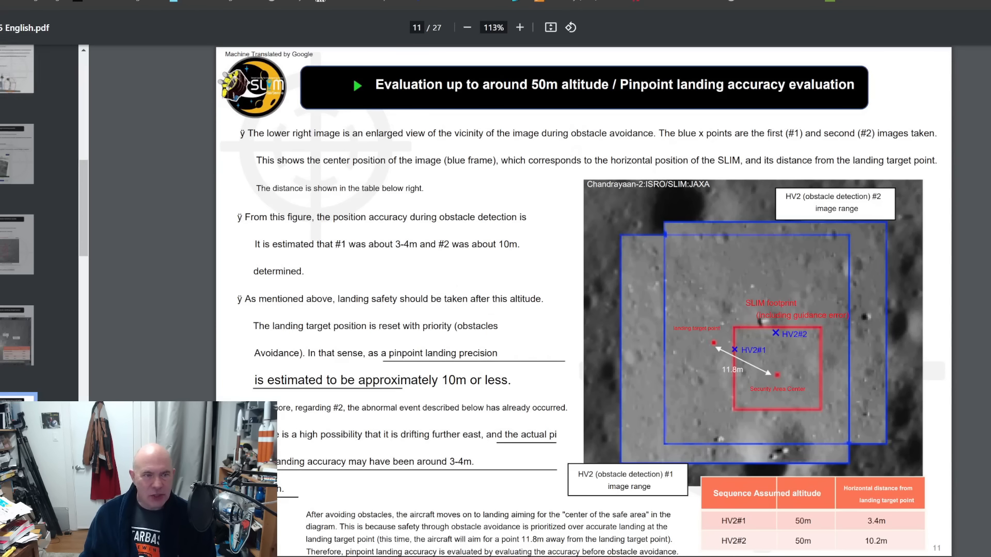
- Jump back to page 2, the six-topic contents slide of the English report
click(19, 180)
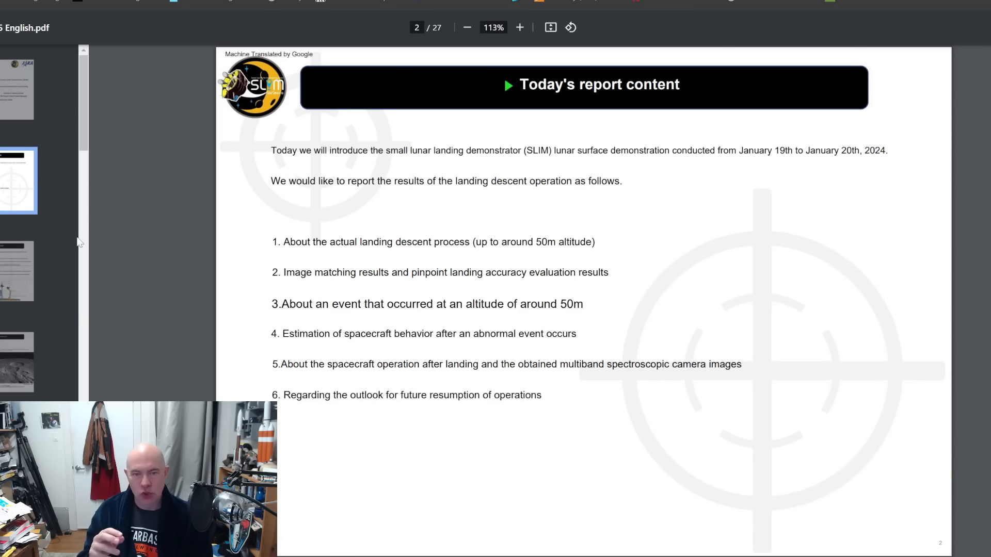
mouse_move(79, 221)
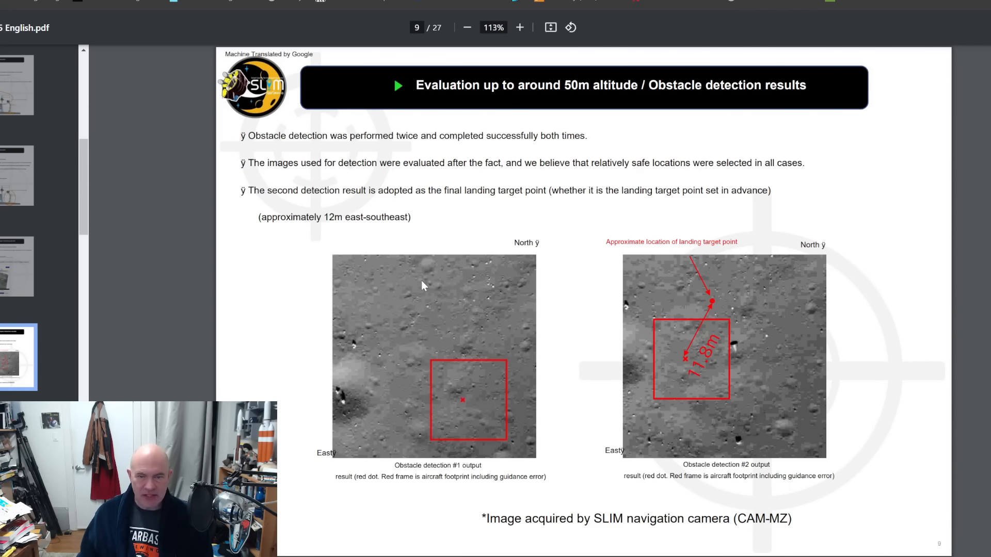
mouse_move(728, 358)
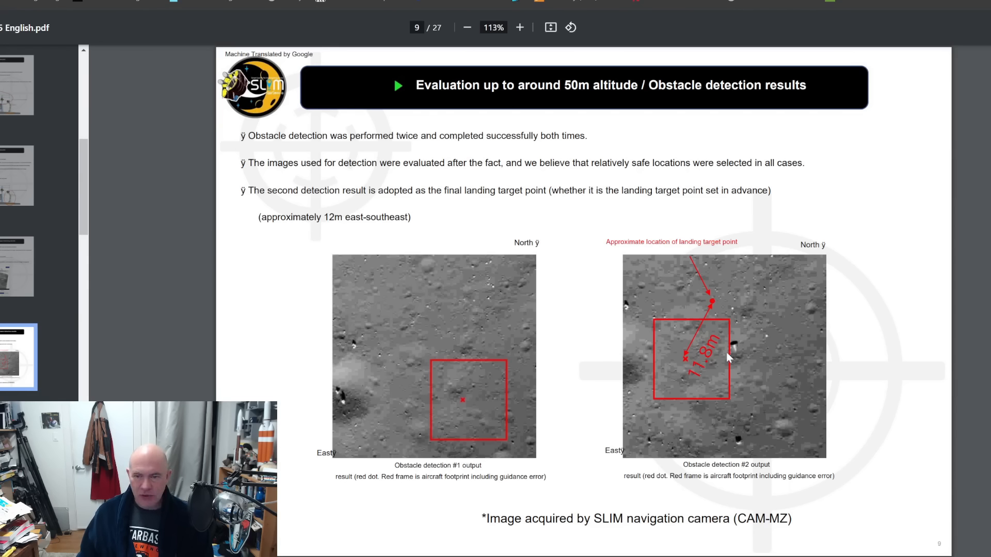
mouse_move(728, 358)
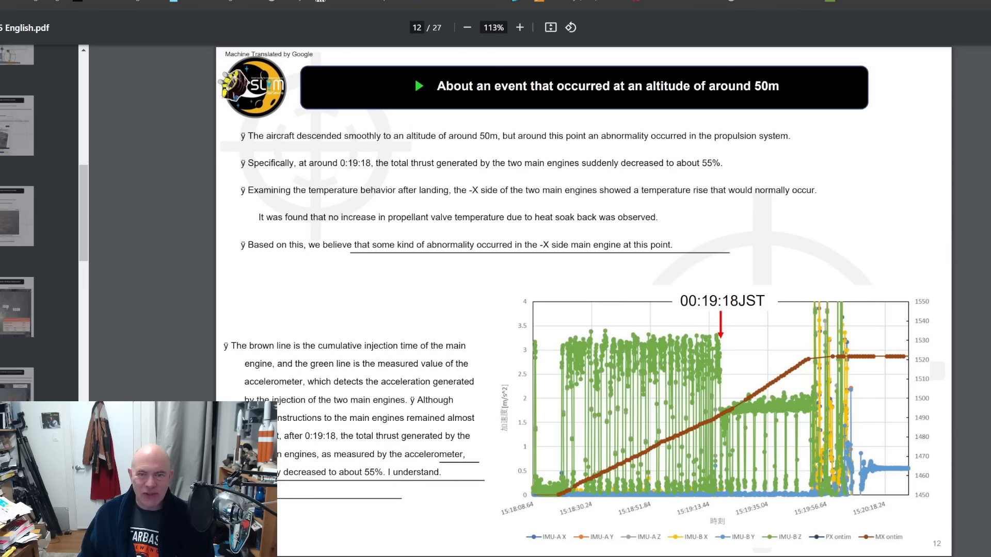
- Highlight 'by the two main engines suddenly decreased to about 55%' on page 12
drag(480, 163, 677, 163)
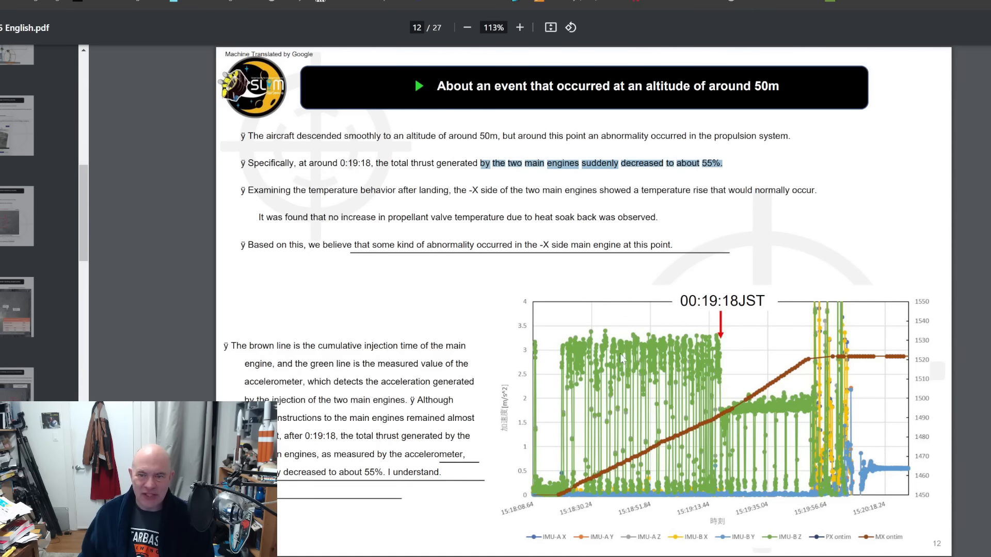
mouse_move(597, 367)
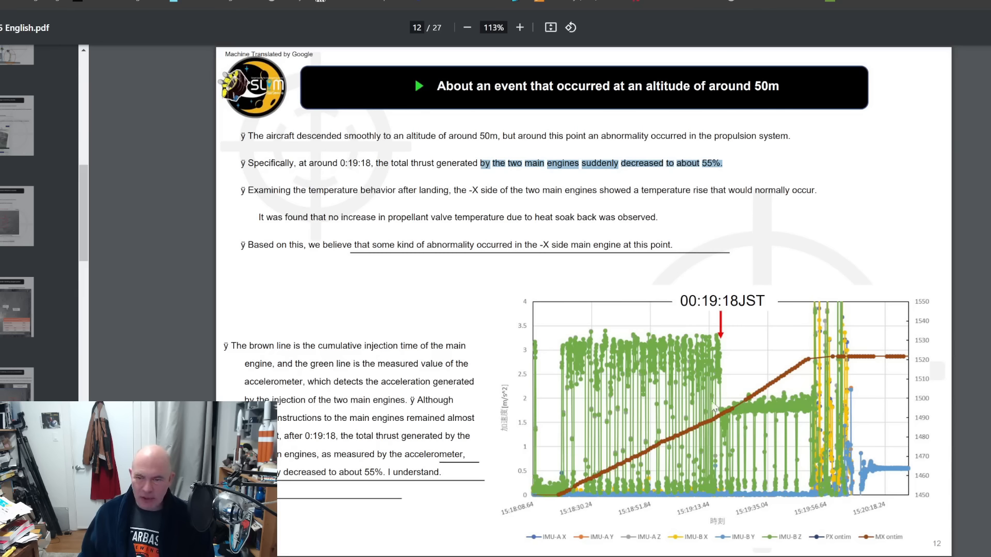
mouse_move(725, 415)
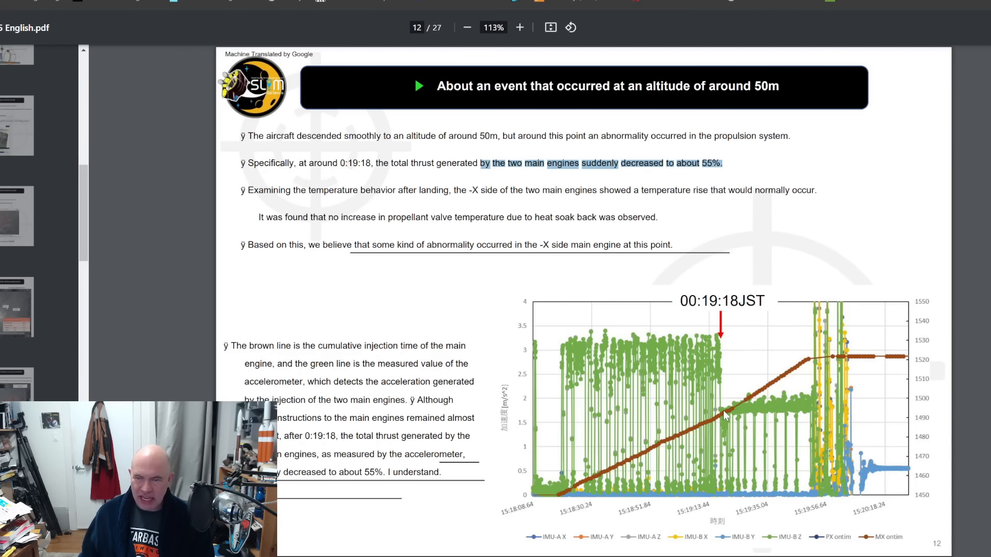
mouse_move(726, 416)
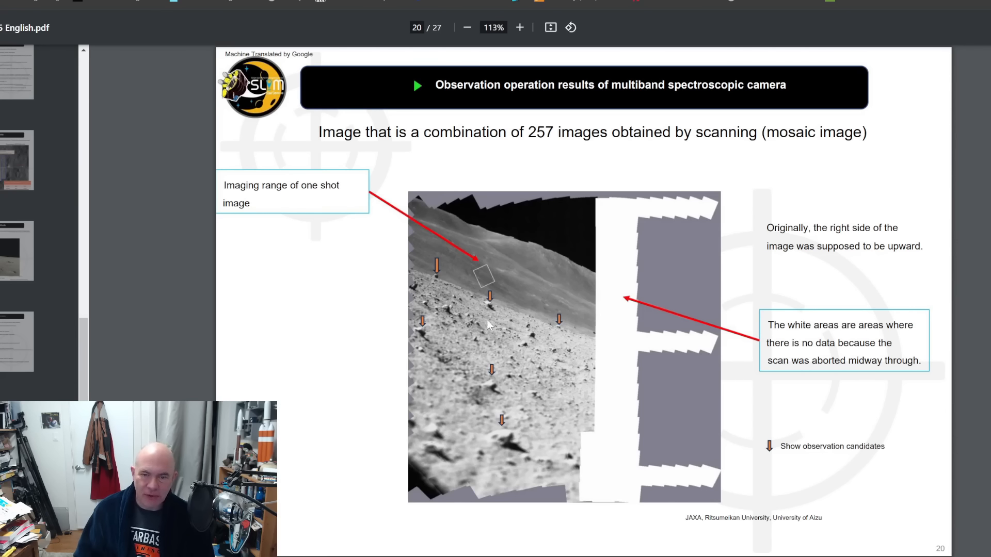
mouse_move(498, 243)
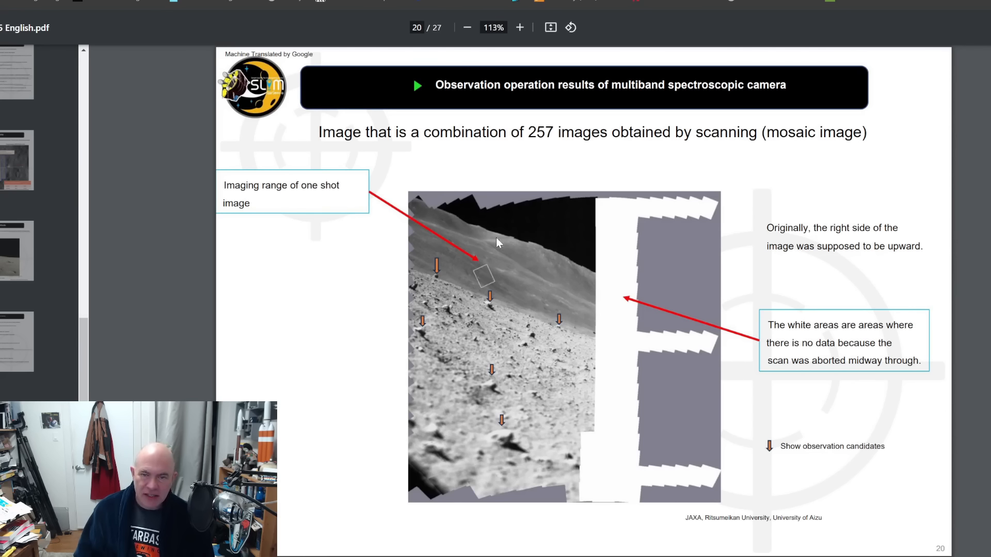
mouse_move(664, 227)
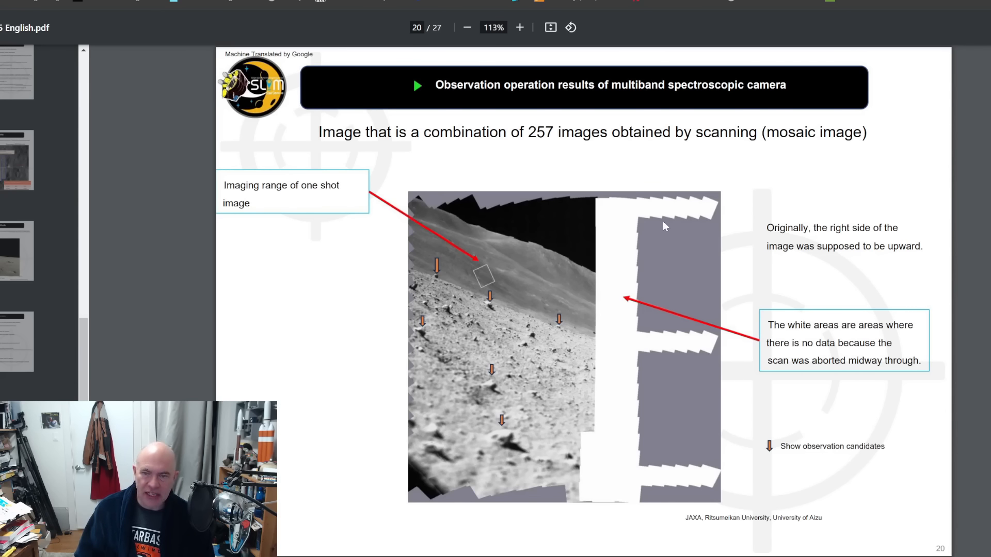
mouse_move(577, 506)
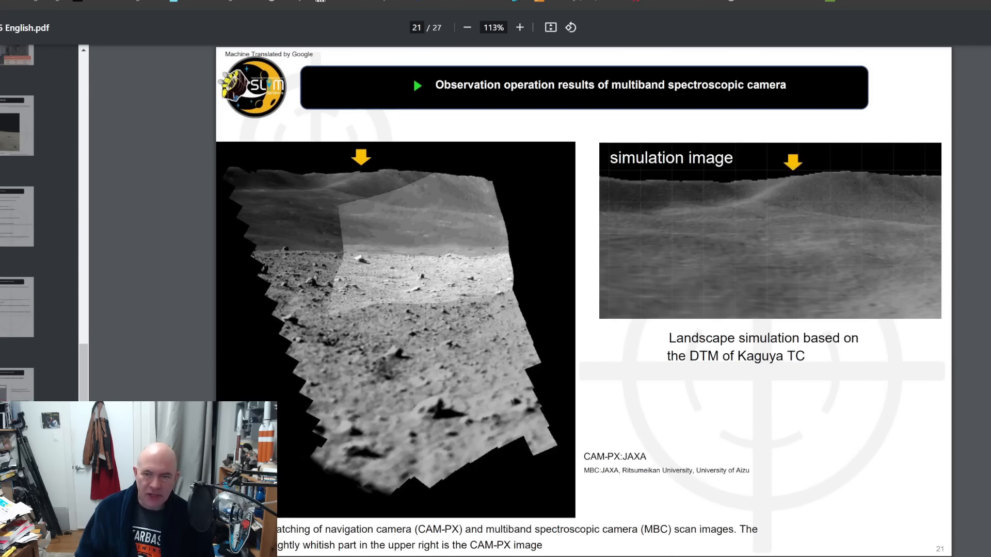
mouse_move(239, 171)
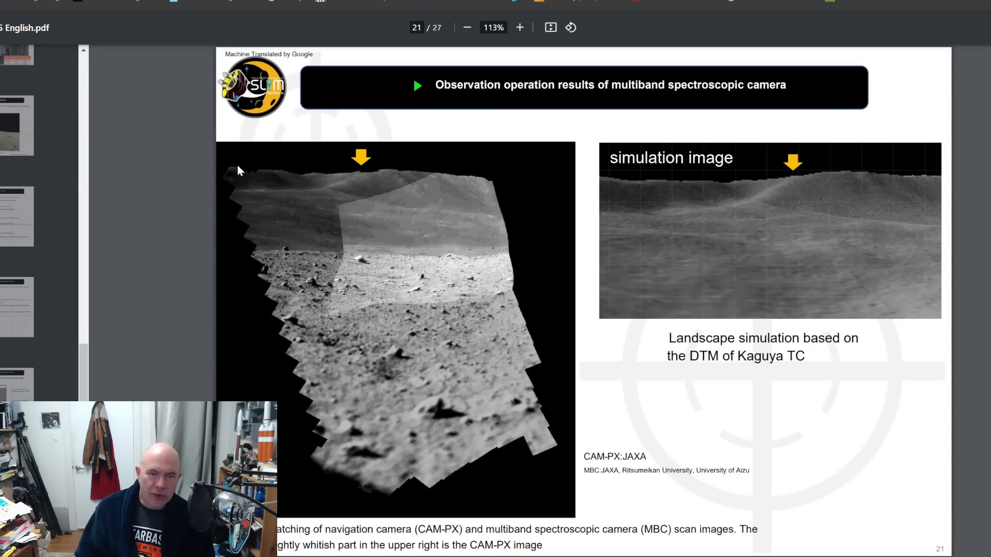
mouse_move(311, 178)
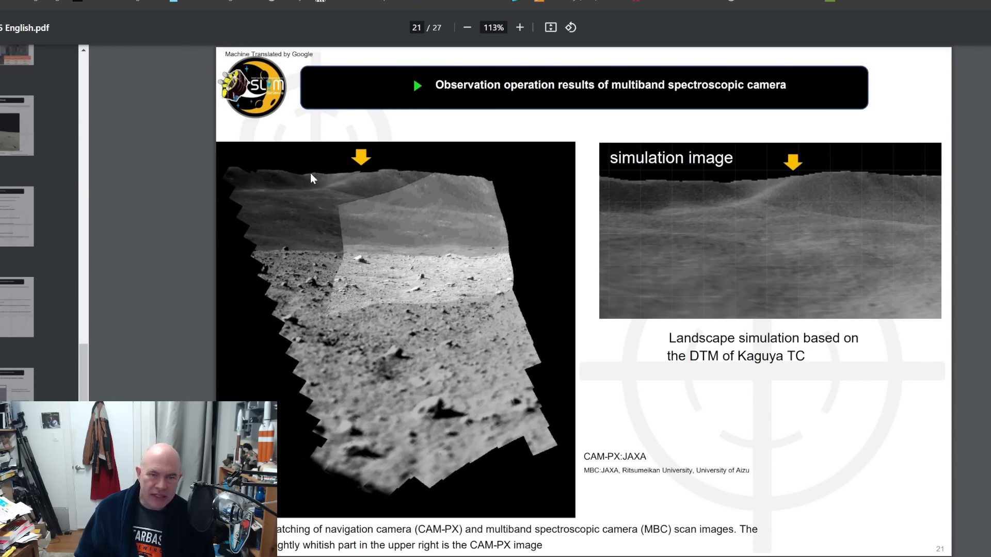
mouse_move(389, 182)
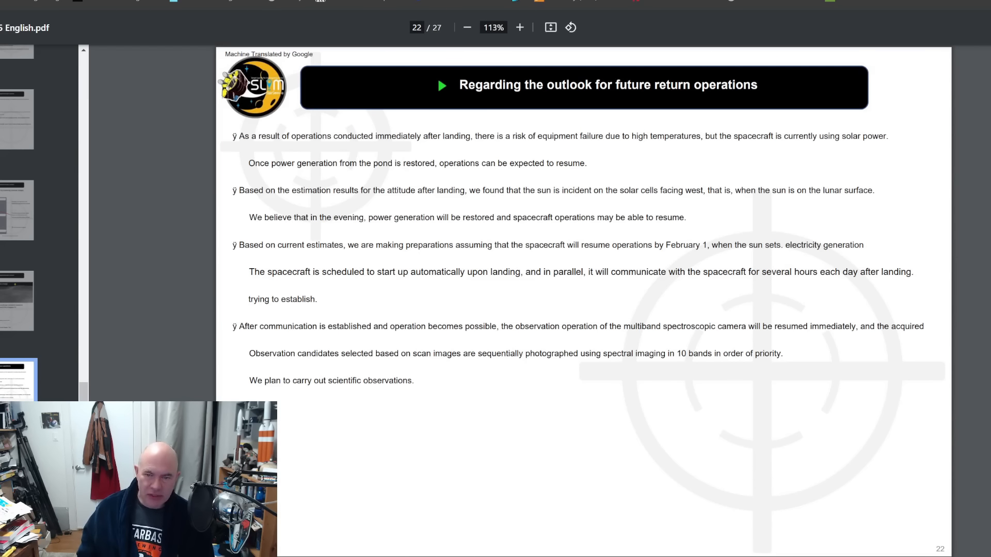
- Highlight 'spacecraft will resume operations by February 1' on page 22
drag(619, 326, 755, 326)
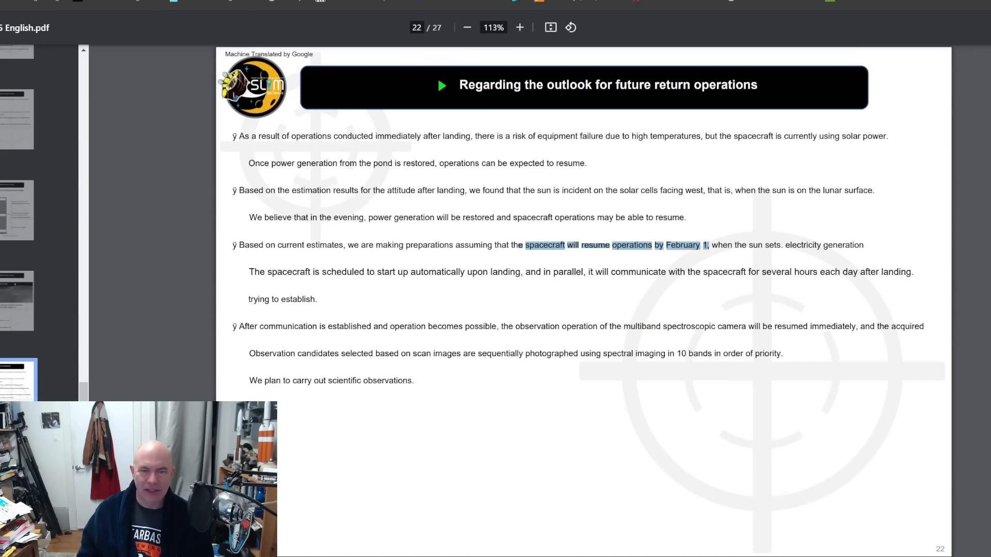
mouse_move(443, 292)
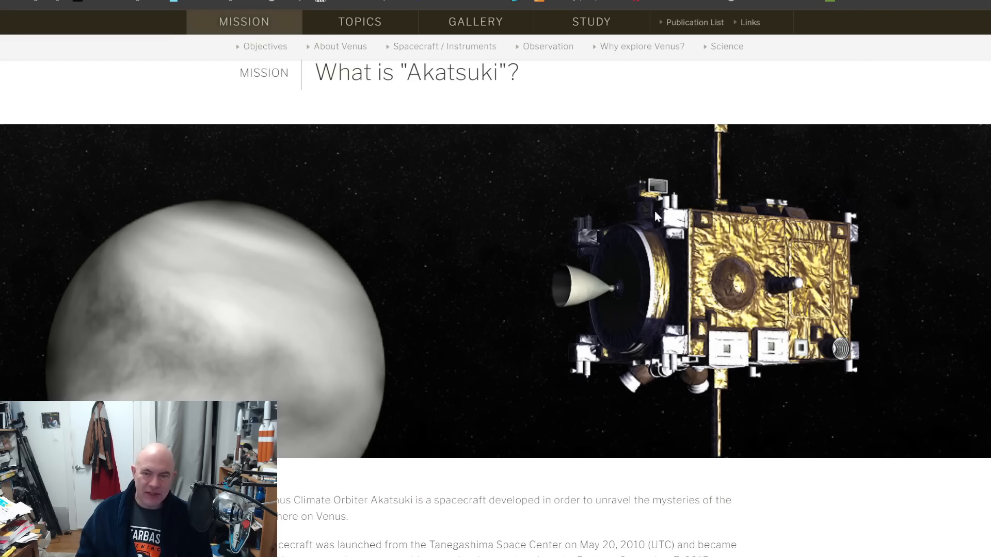
mouse_move(594, 298)
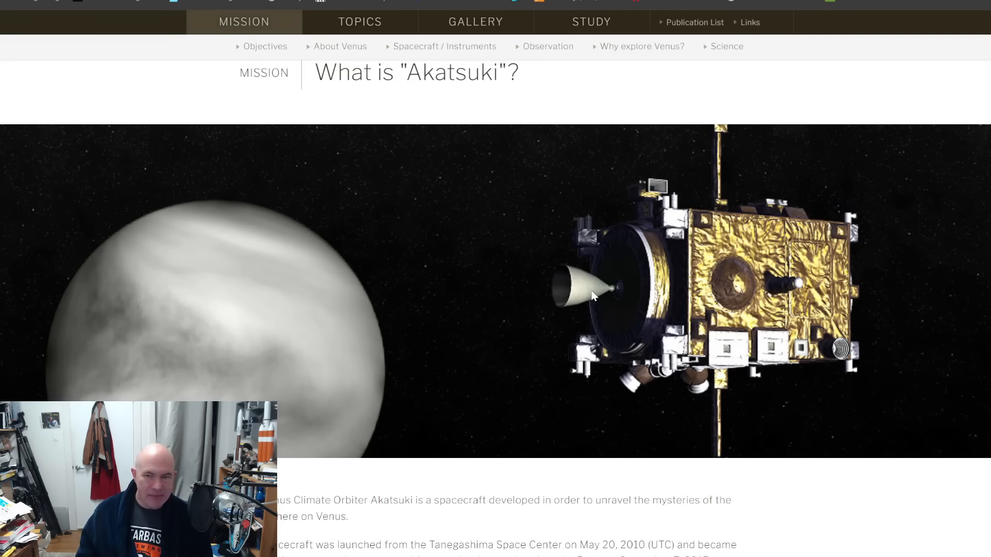
mouse_move(572, 272)
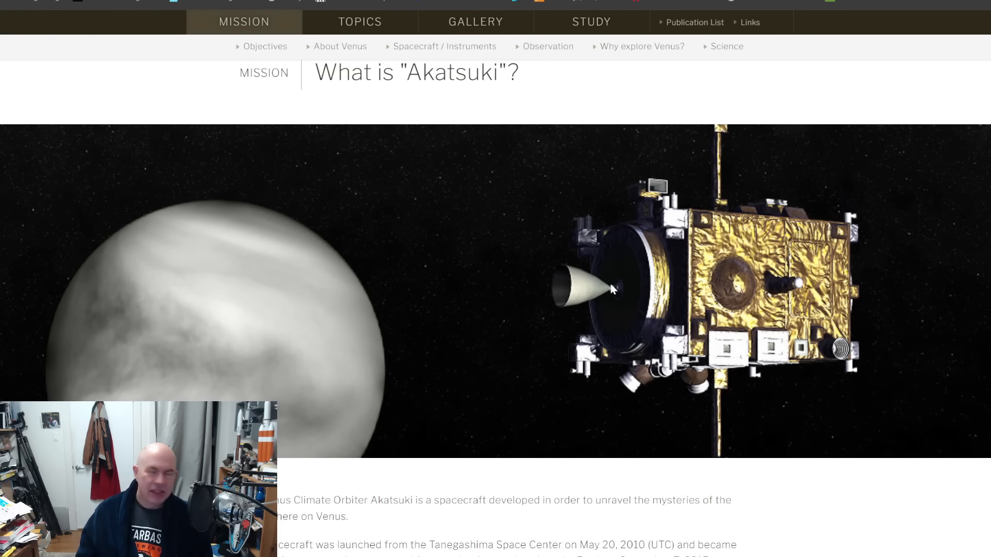
mouse_move(599, 319)
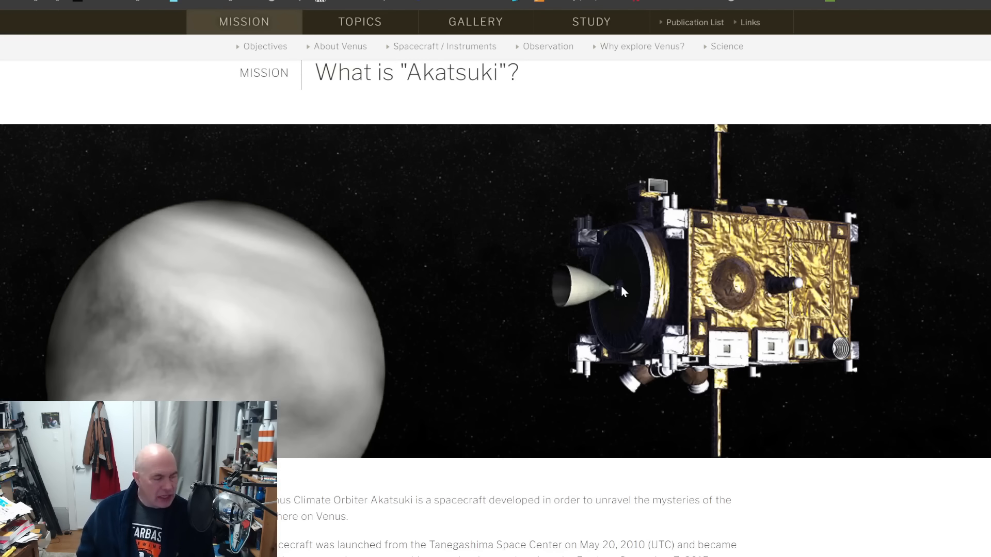
mouse_move(604, 301)
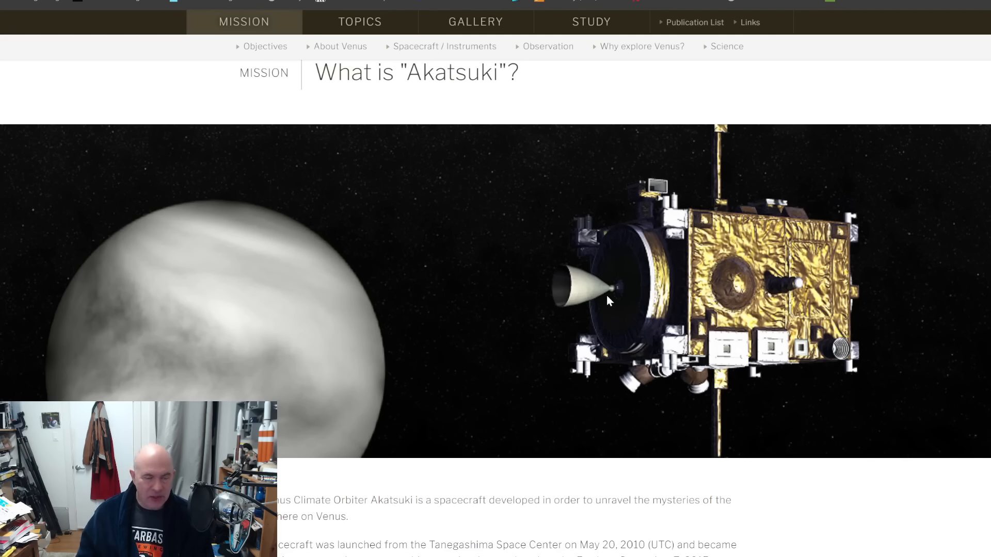
mouse_move(609, 287)
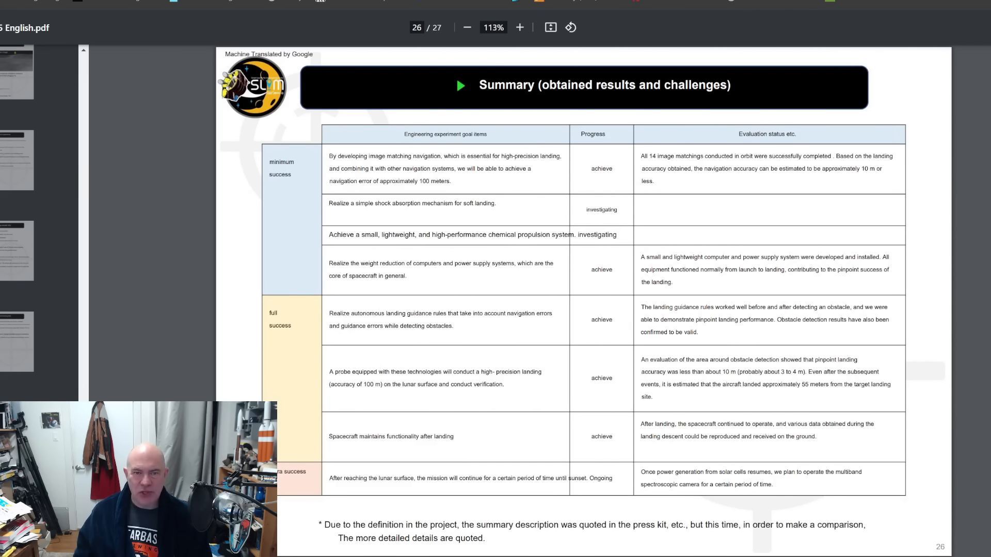
mouse_move(425, 285)
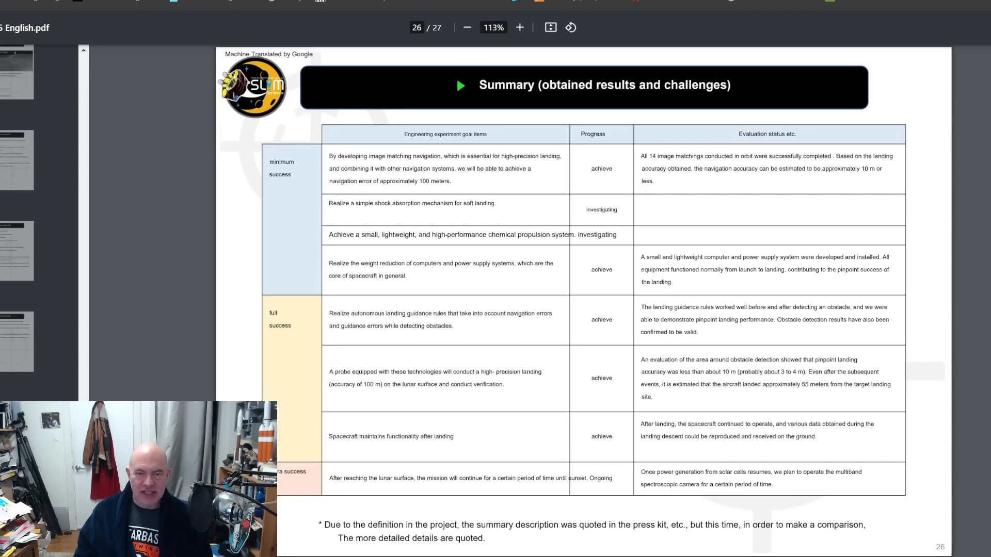
mouse_move(285, 363)
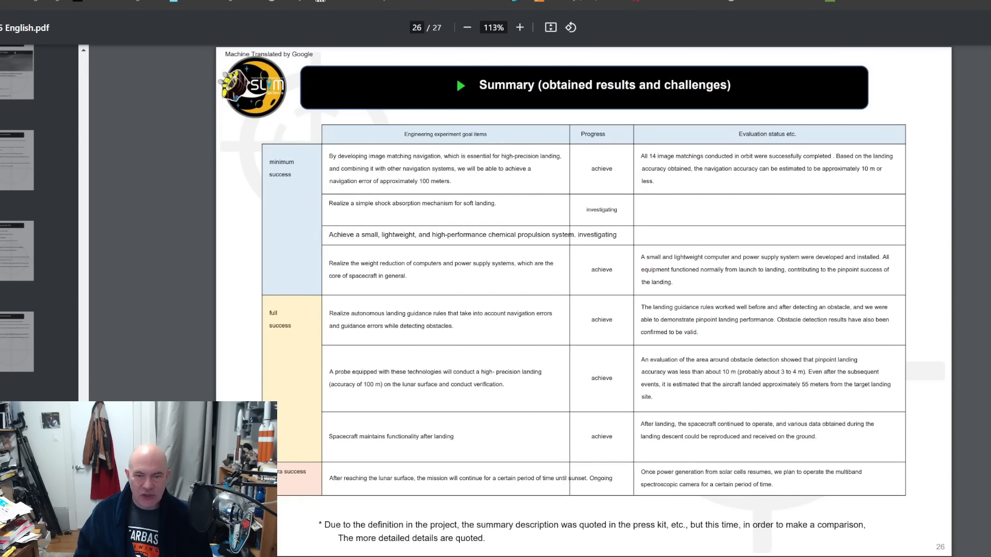
mouse_move(475, 445)
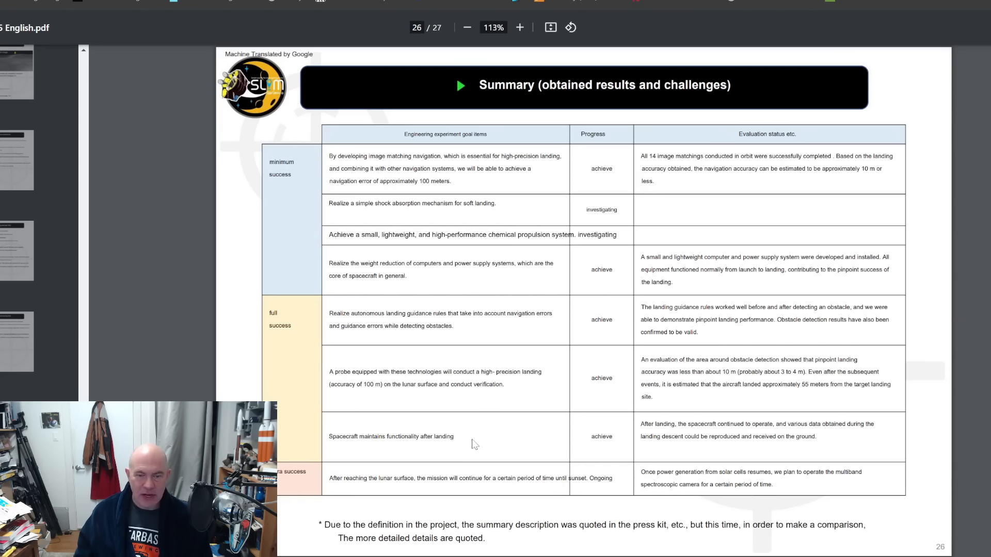